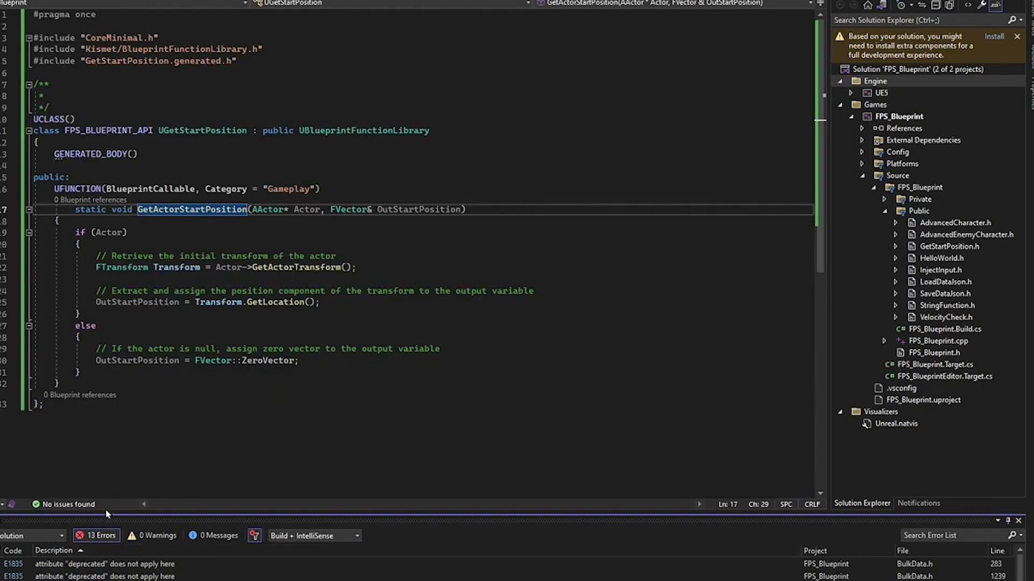
mouse_move(346, 570)
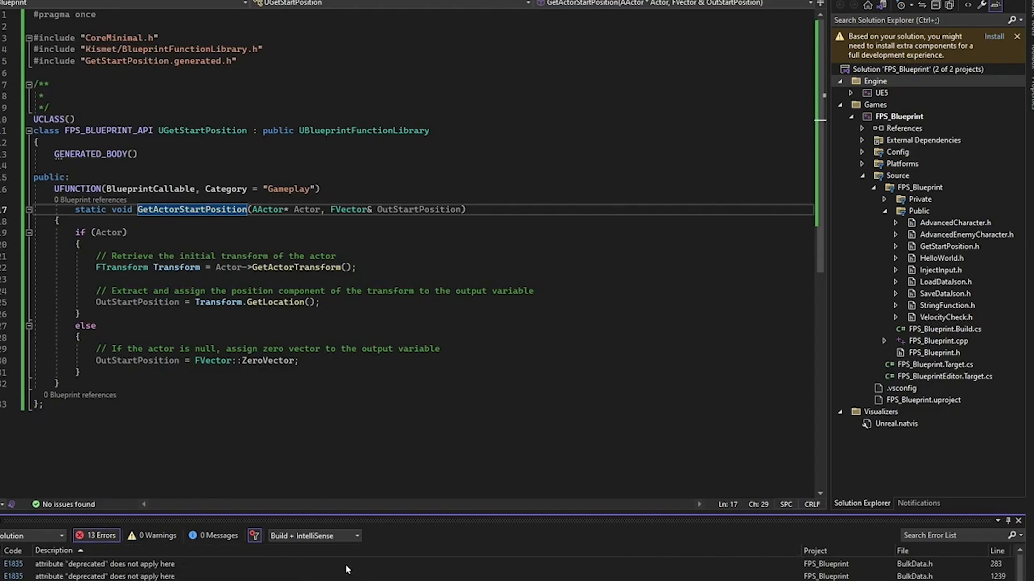